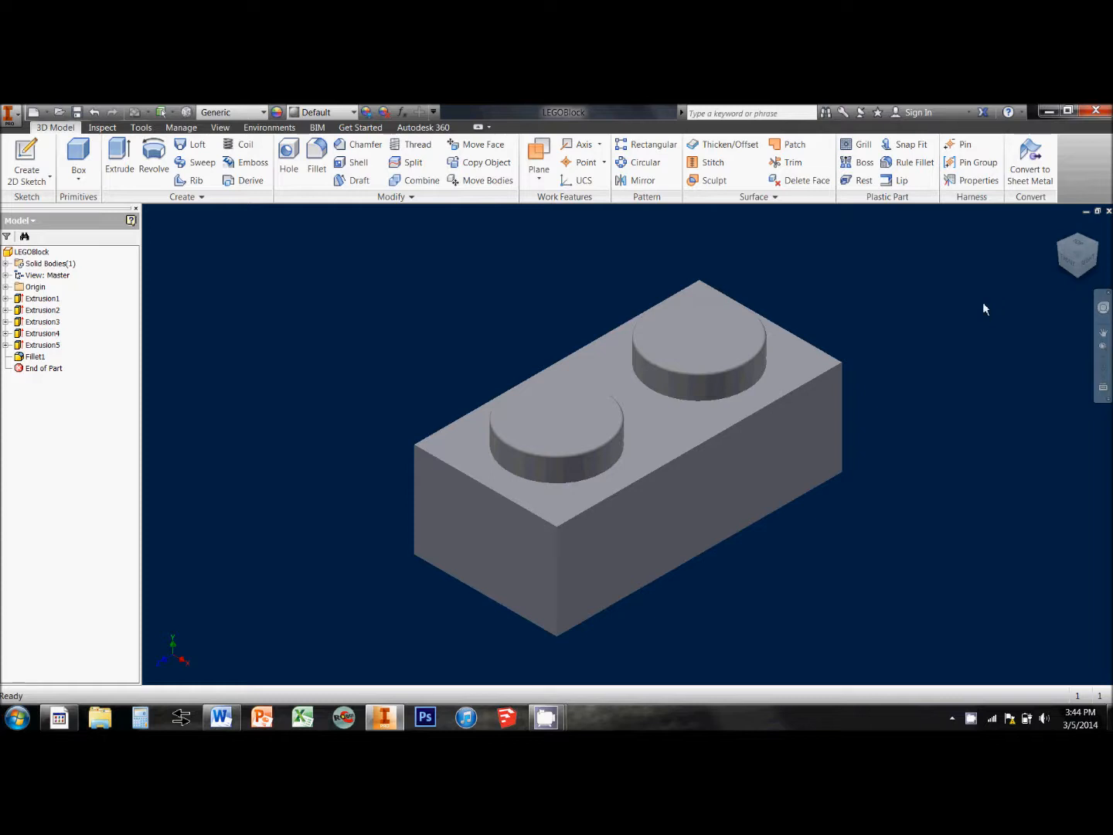
pyautogui.moveTo(669, 299)
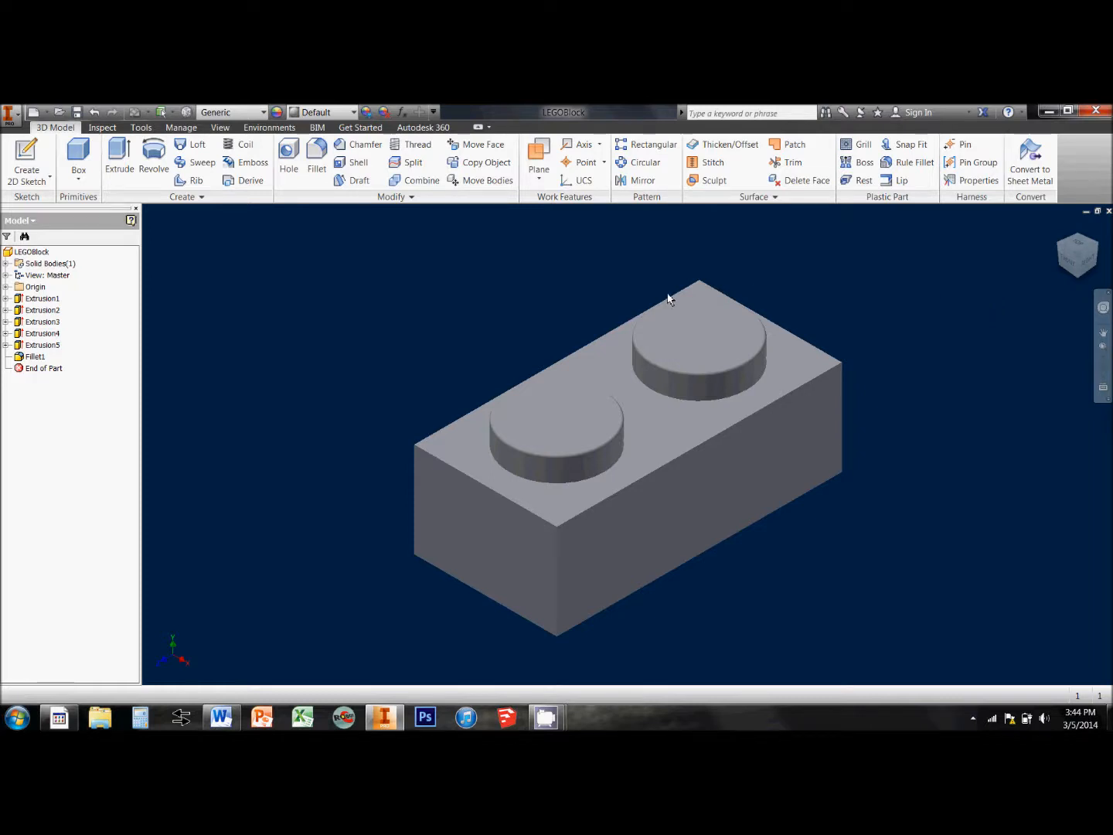
# Step: Open the Appearance Browser and scroll through the appearance library list
pyautogui.click(557, 417)
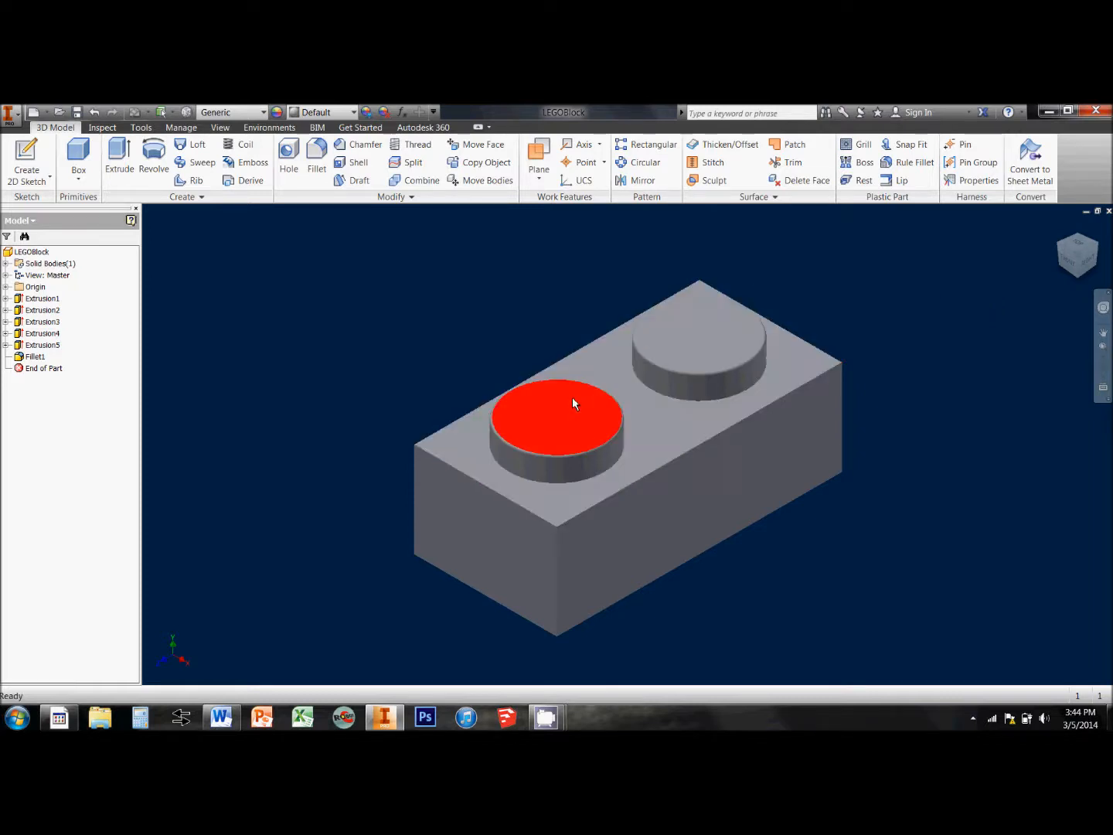
pyautogui.click(700, 359)
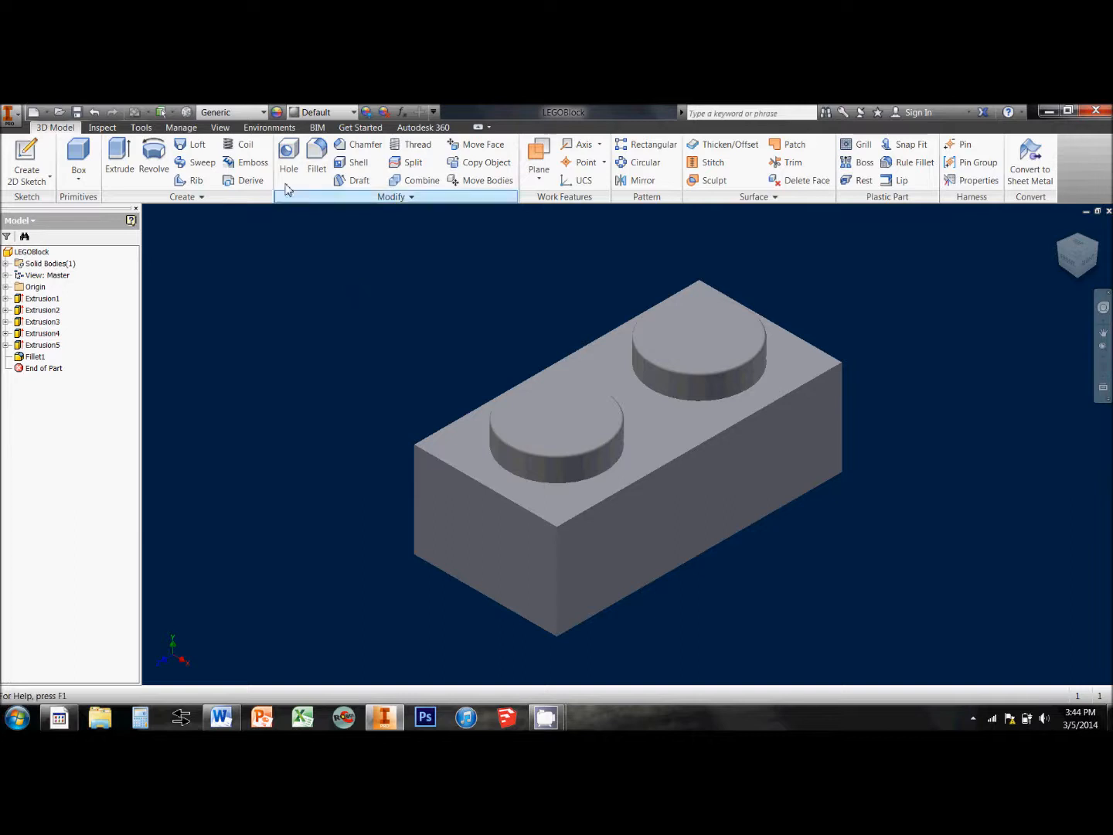
pyautogui.moveTo(276, 112)
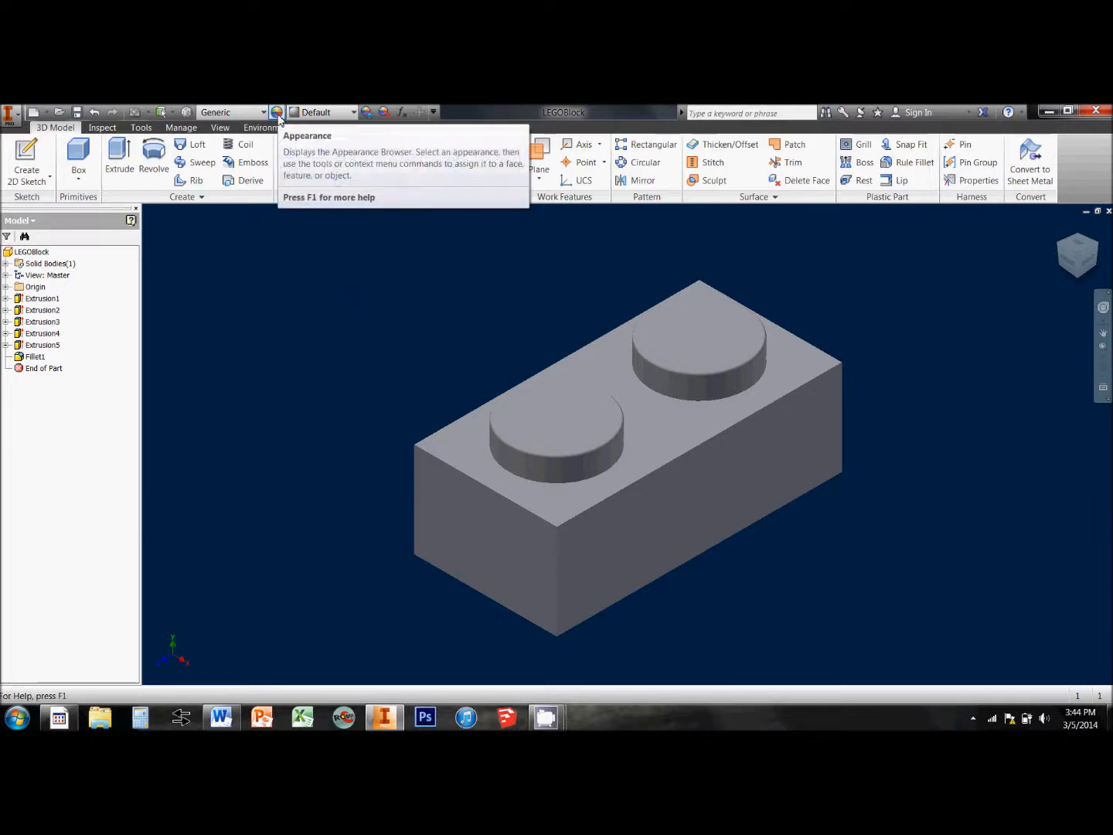
pyautogui.moveTo(276, 112)
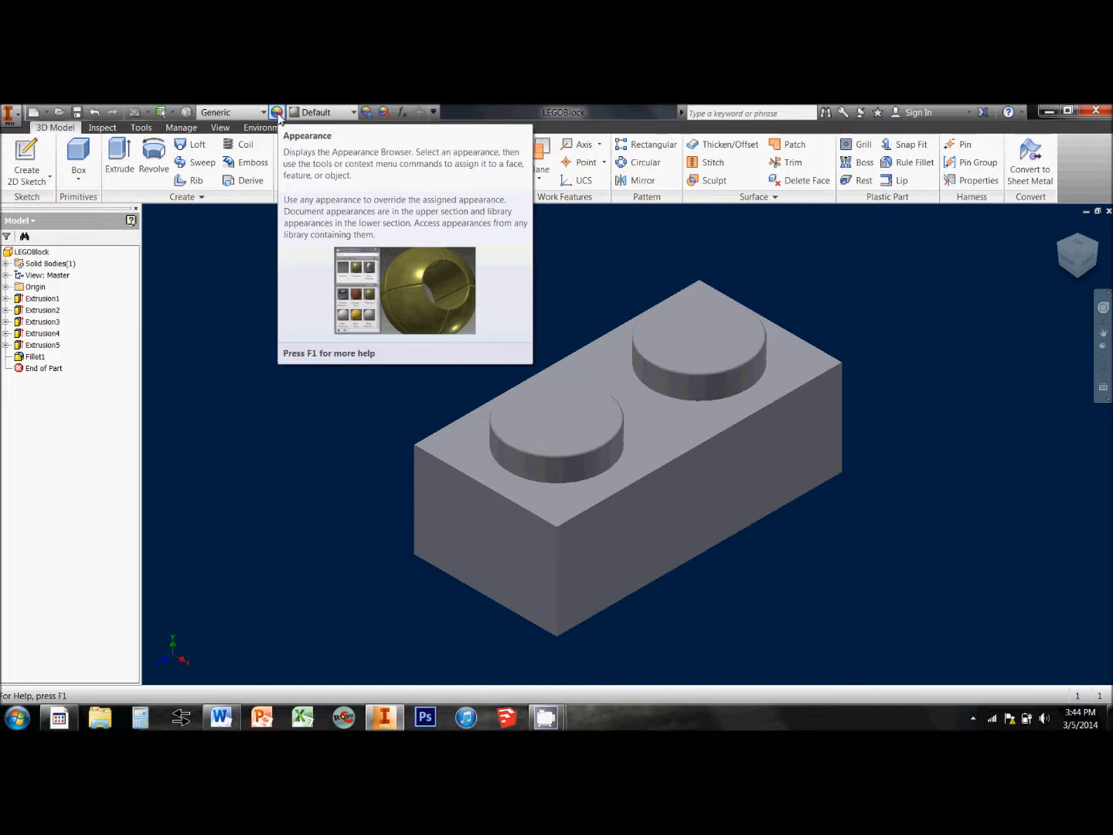
pyautogui.click(276, 112)
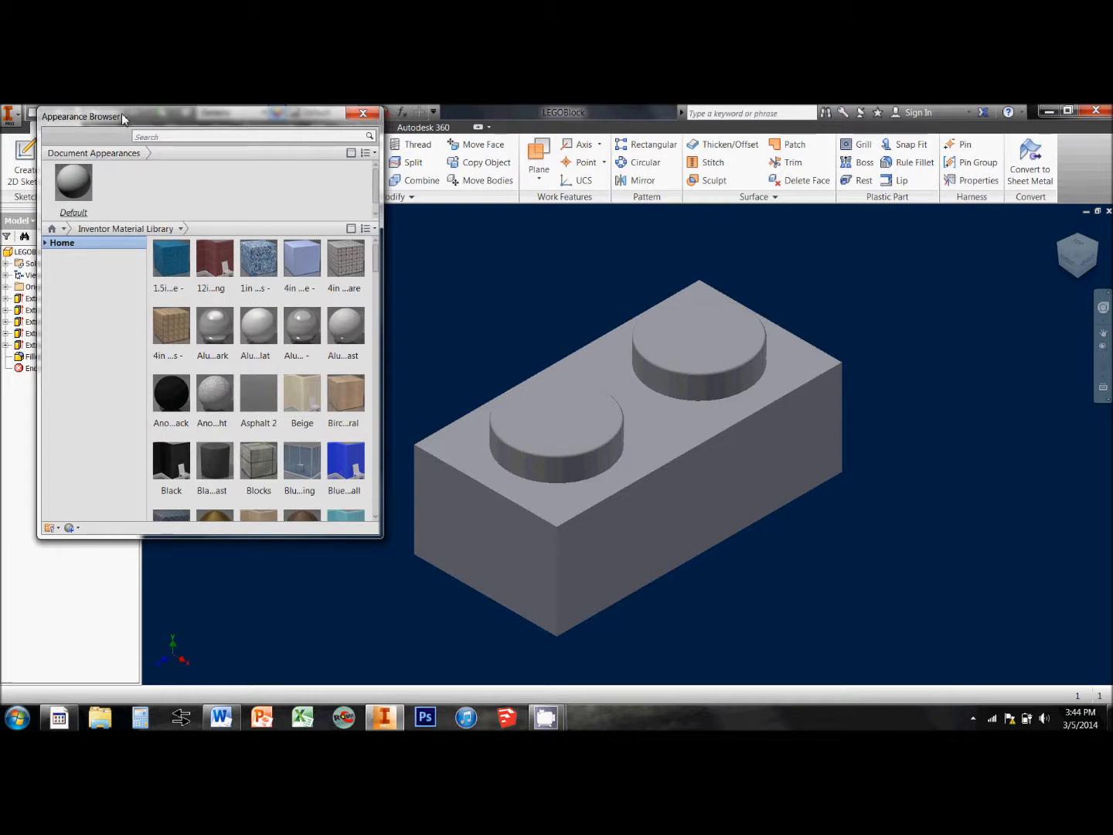
pyautogui.moveTo(120, 166)
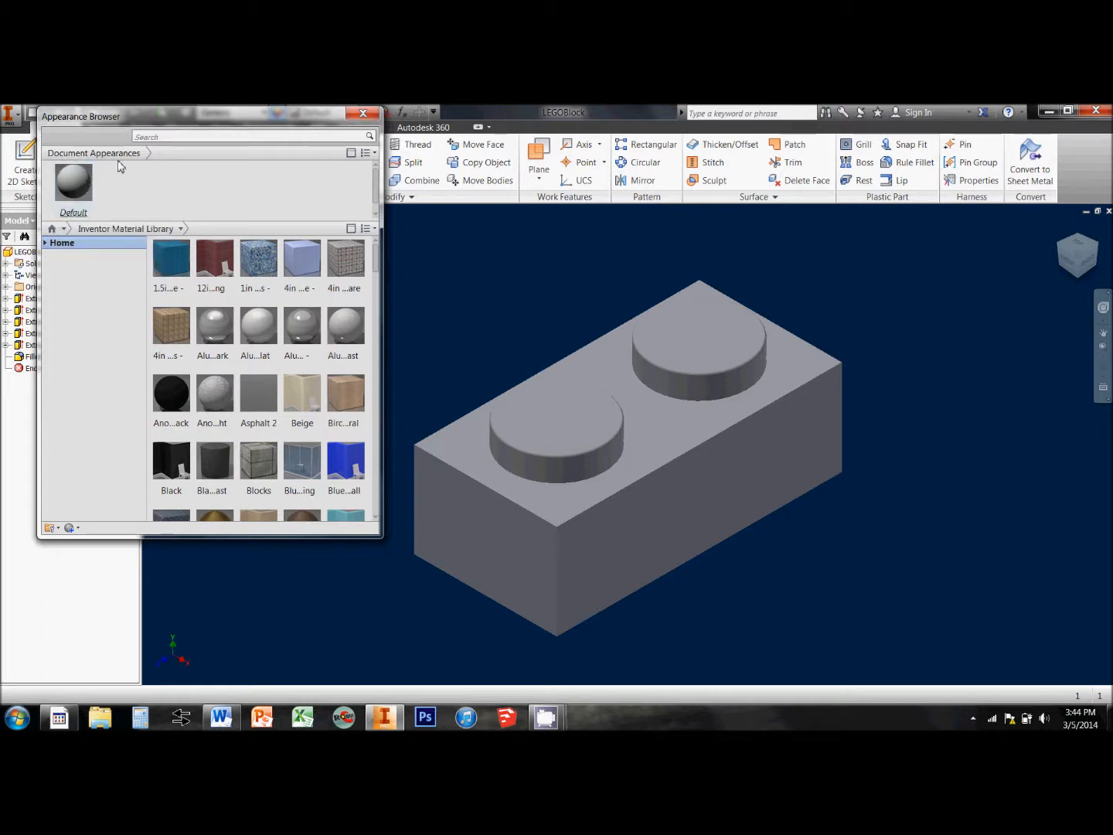
pyautogui.moveTo(74, 182)
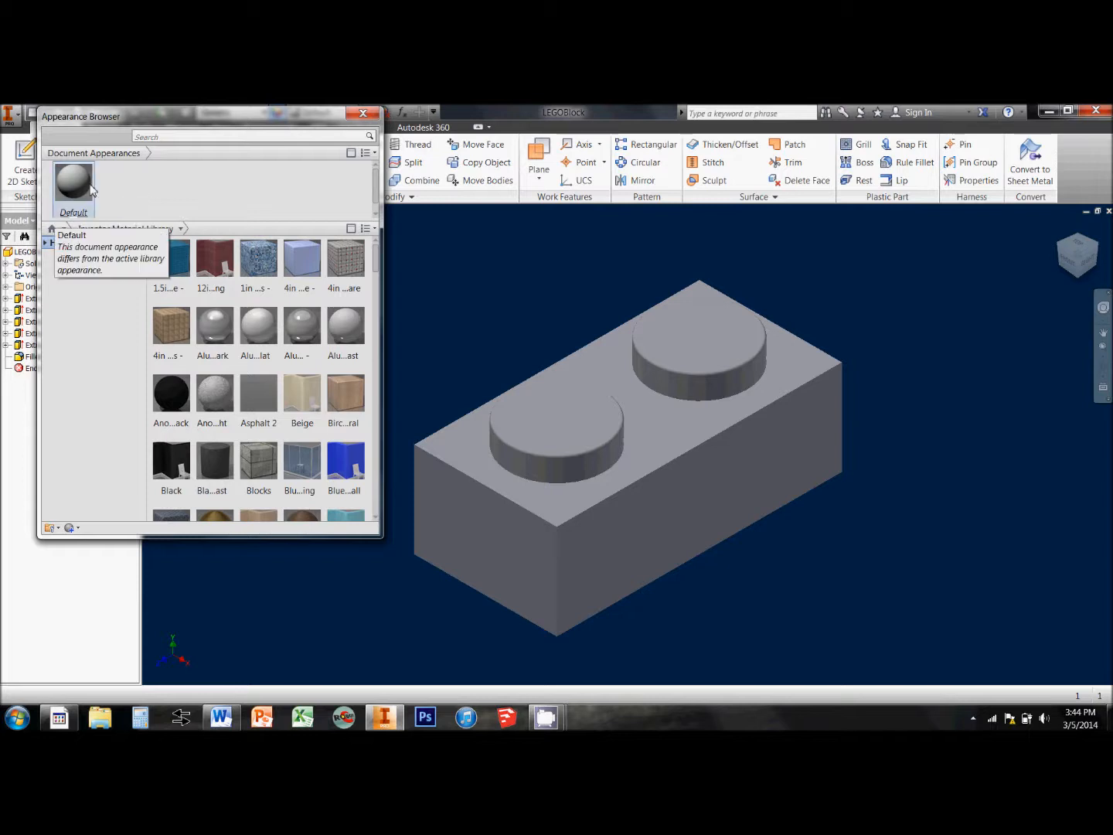
pyautogui.moveTo(104, 193)
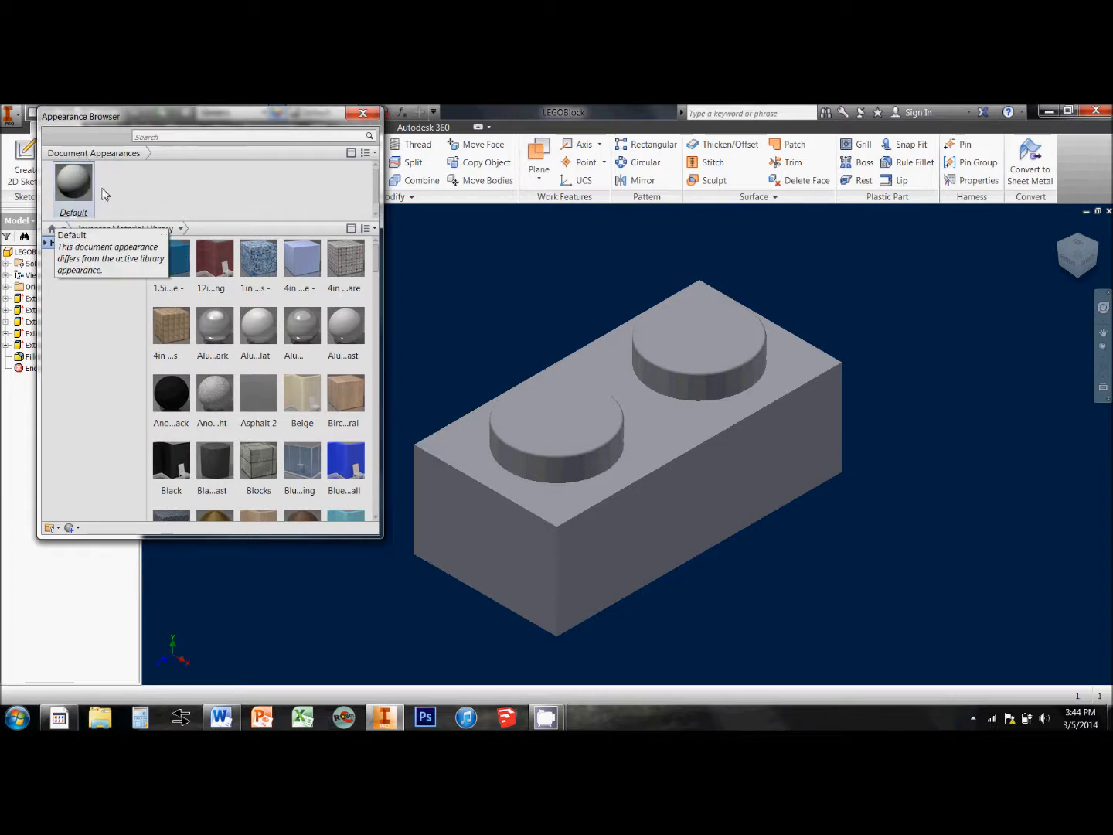
pyautogui.moveTo(83, 194)
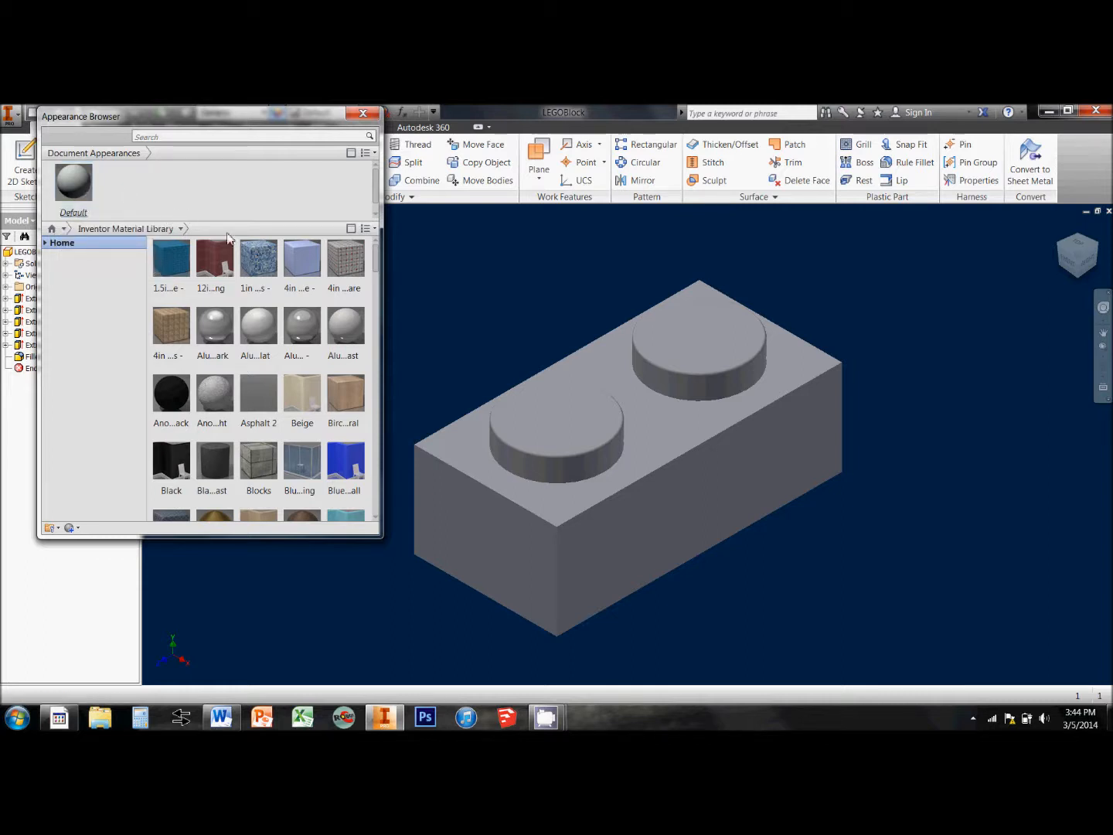
pyautogui.scroll(-3)
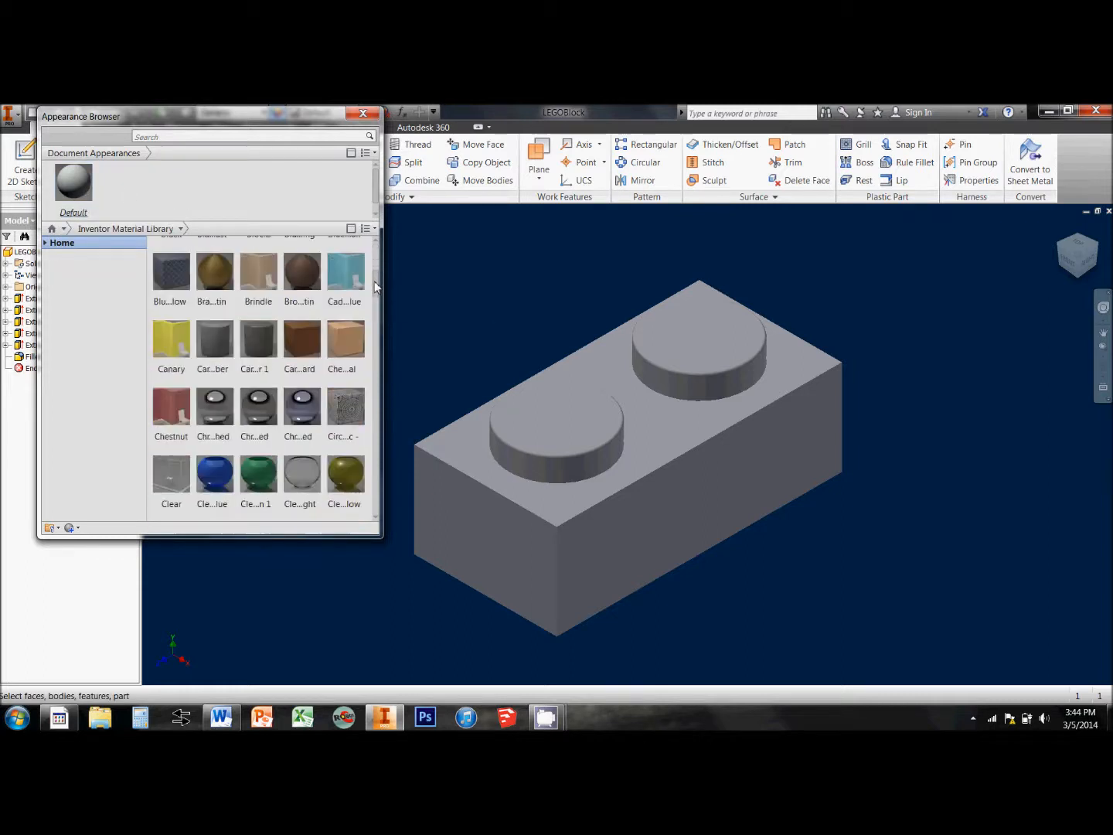
pyautogui.scroll(-3)
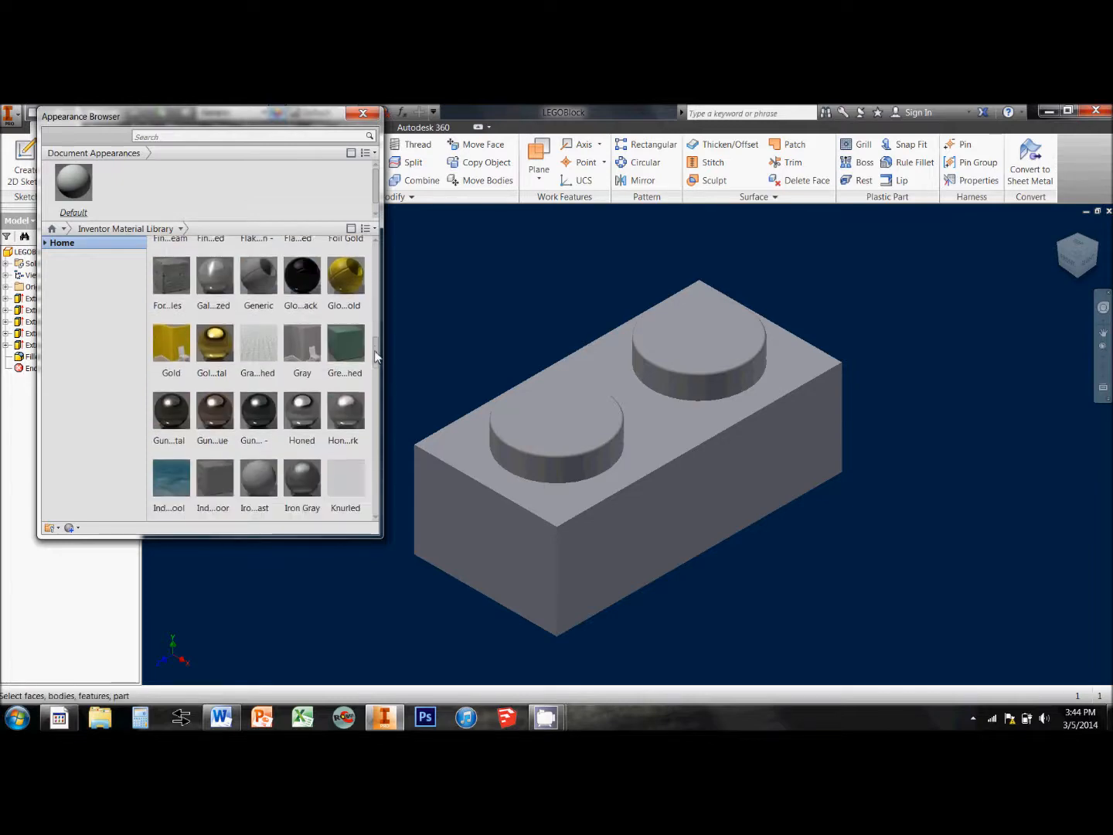
pyautogui.scroll(-3)
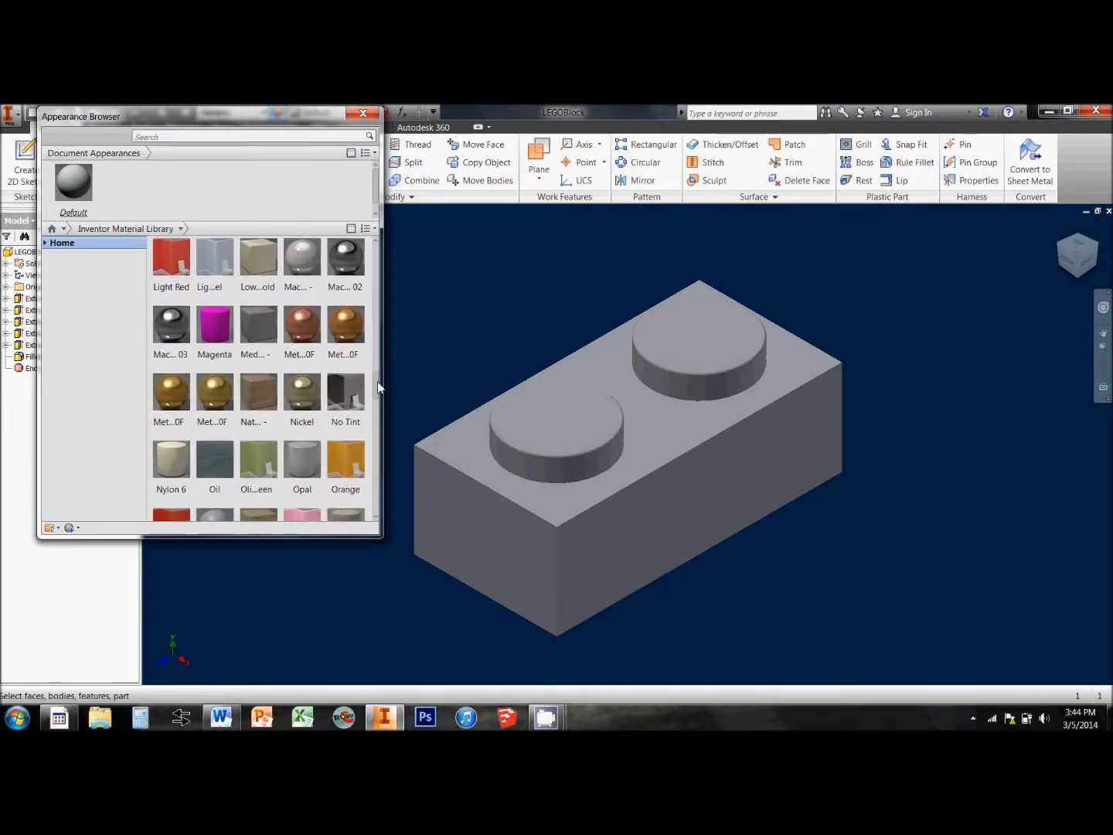
pyautogui.scroll(-3)
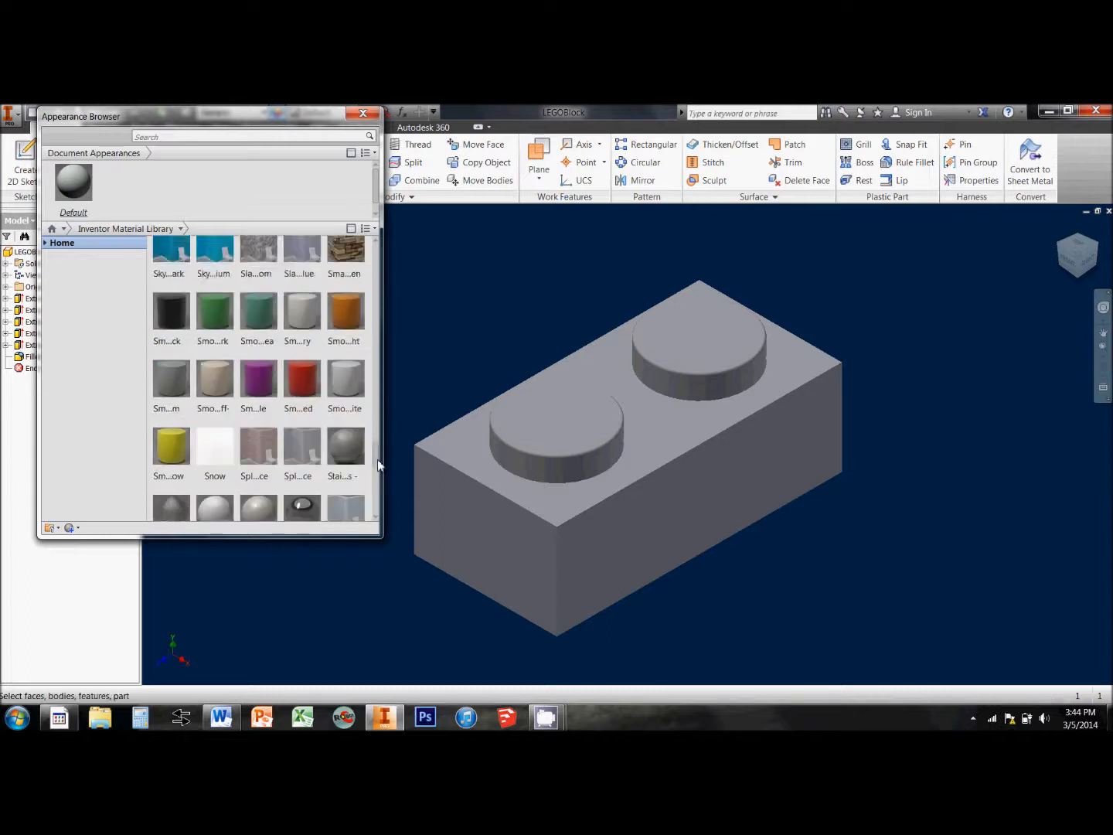
pyautogui.scroll(-3)
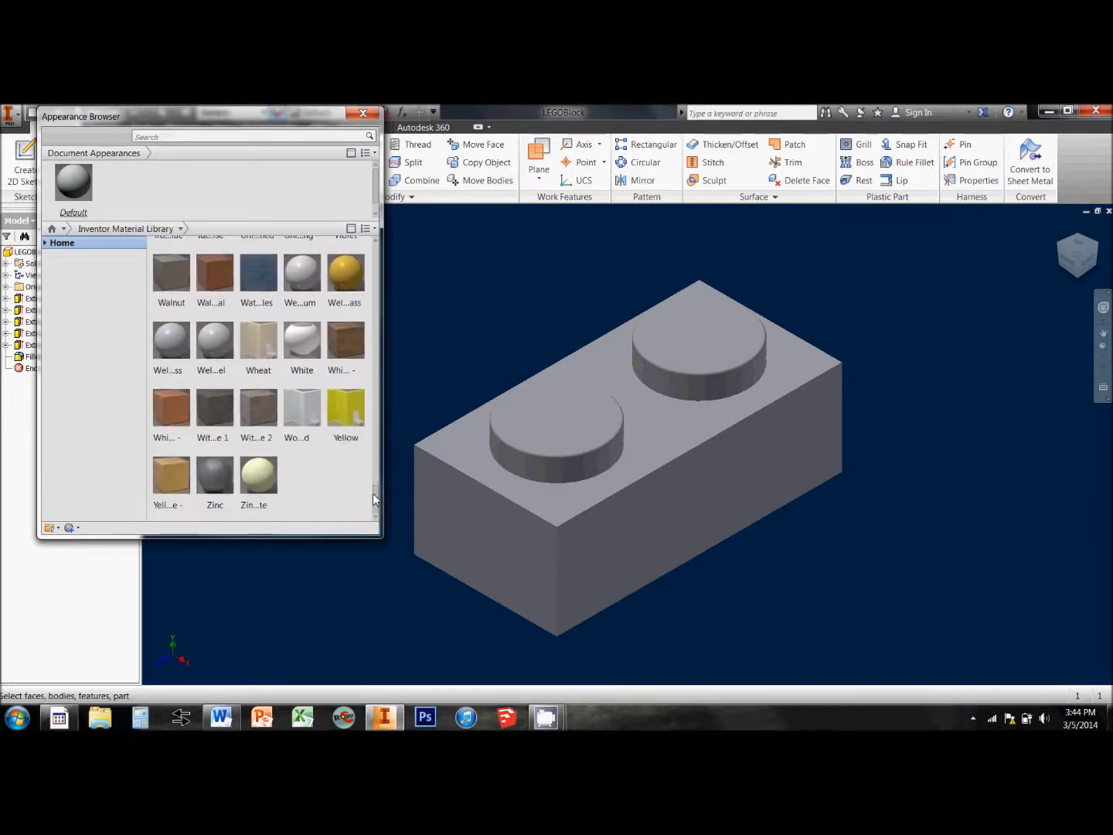
pyautogui.scroll(3)
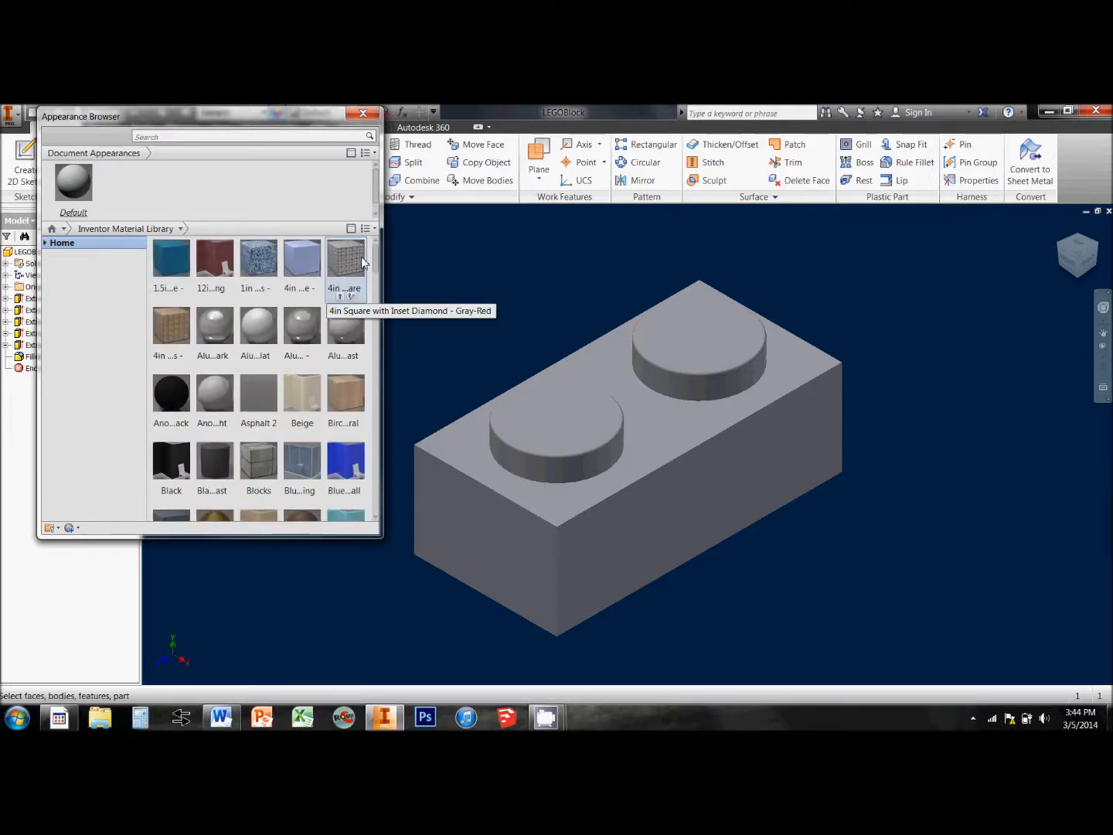
pyautogui.moveTo(302, 266)
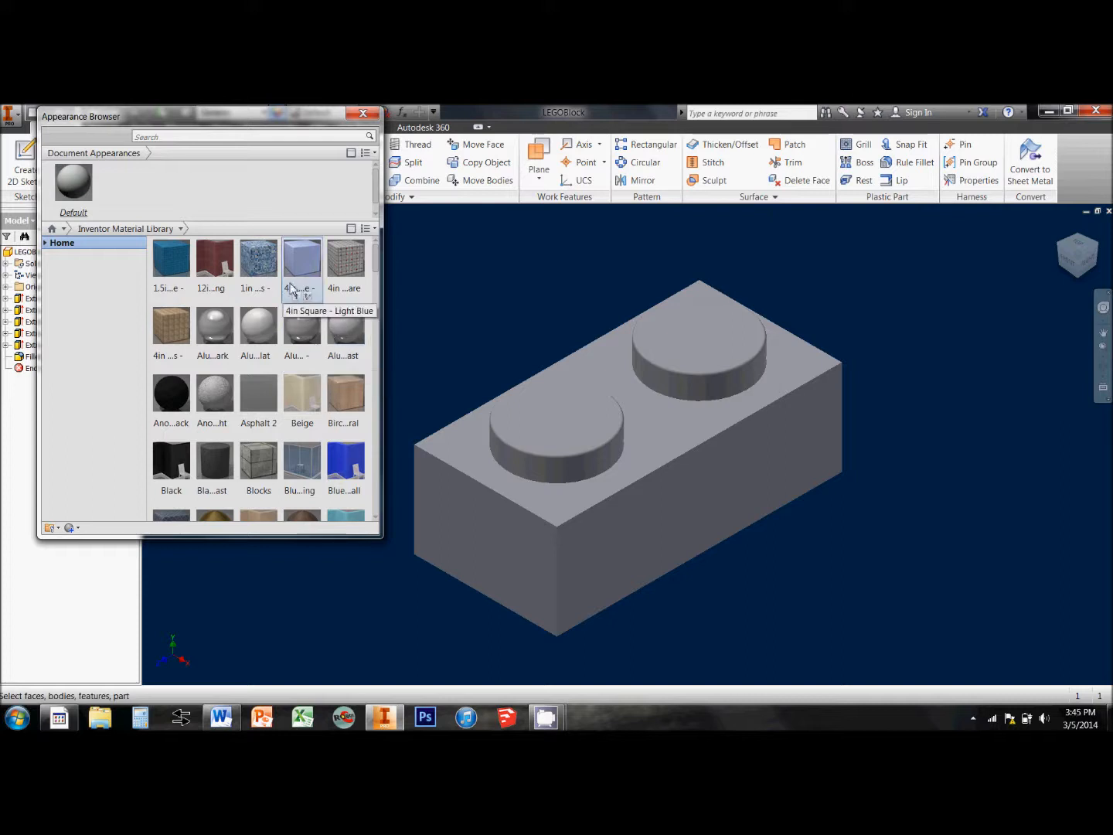
pyautogui.moveTo(300, 292)
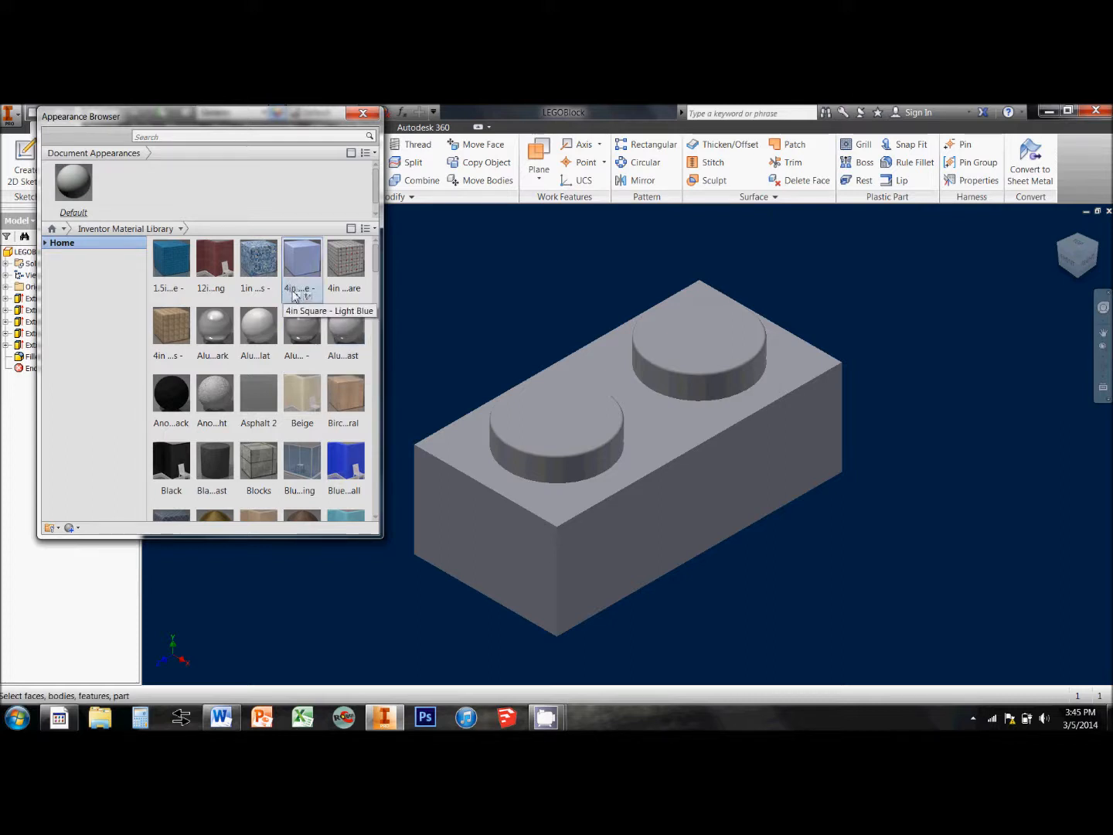
pyautogui.moveTo(112, 313)
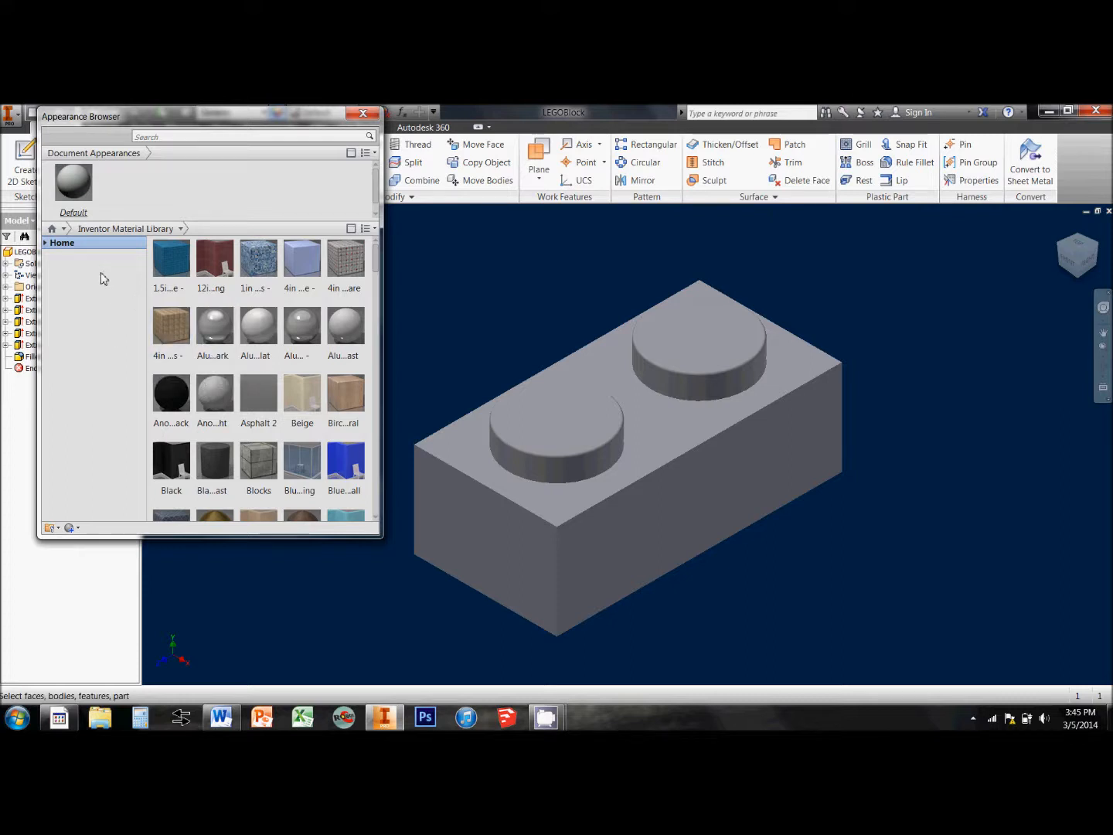
pyautogui.moveTo(74, 182)
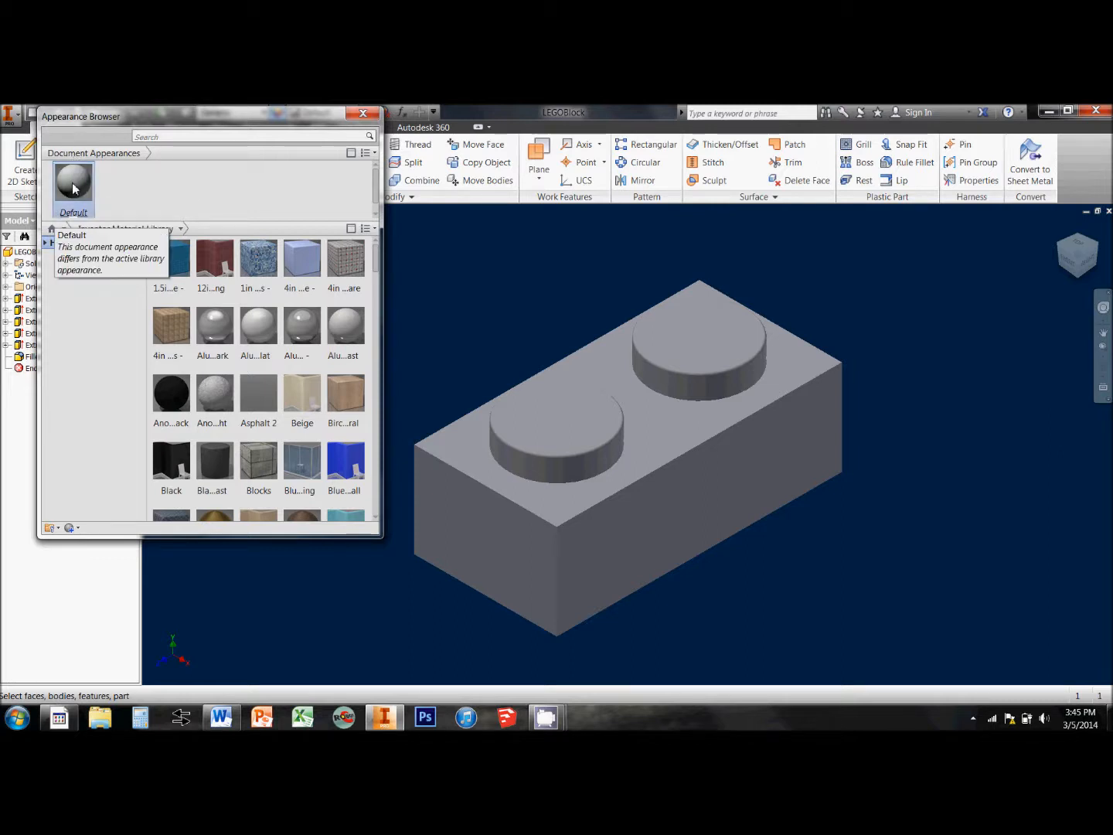
# Step: Recolour the Default document appearance purple (RGB 128, 0, 128)
pyautogui.doubleClick(73, 185)
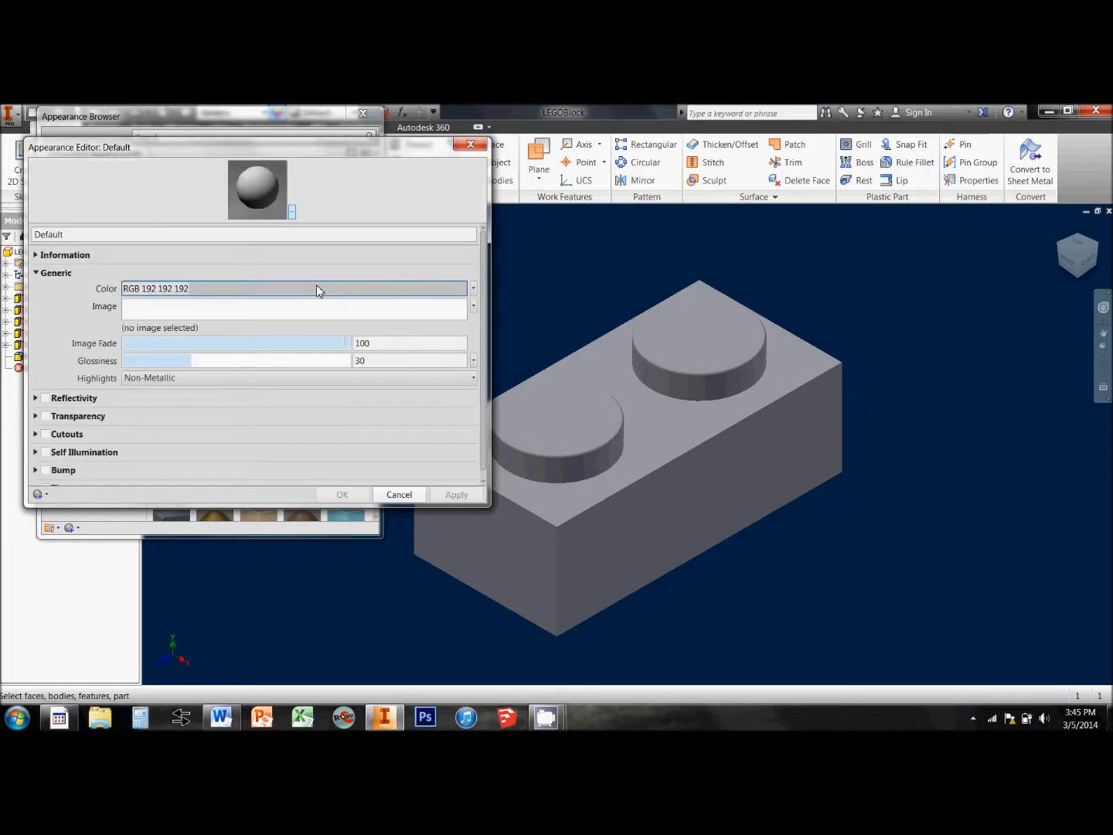
pyautogui.moveTo(108, 293)
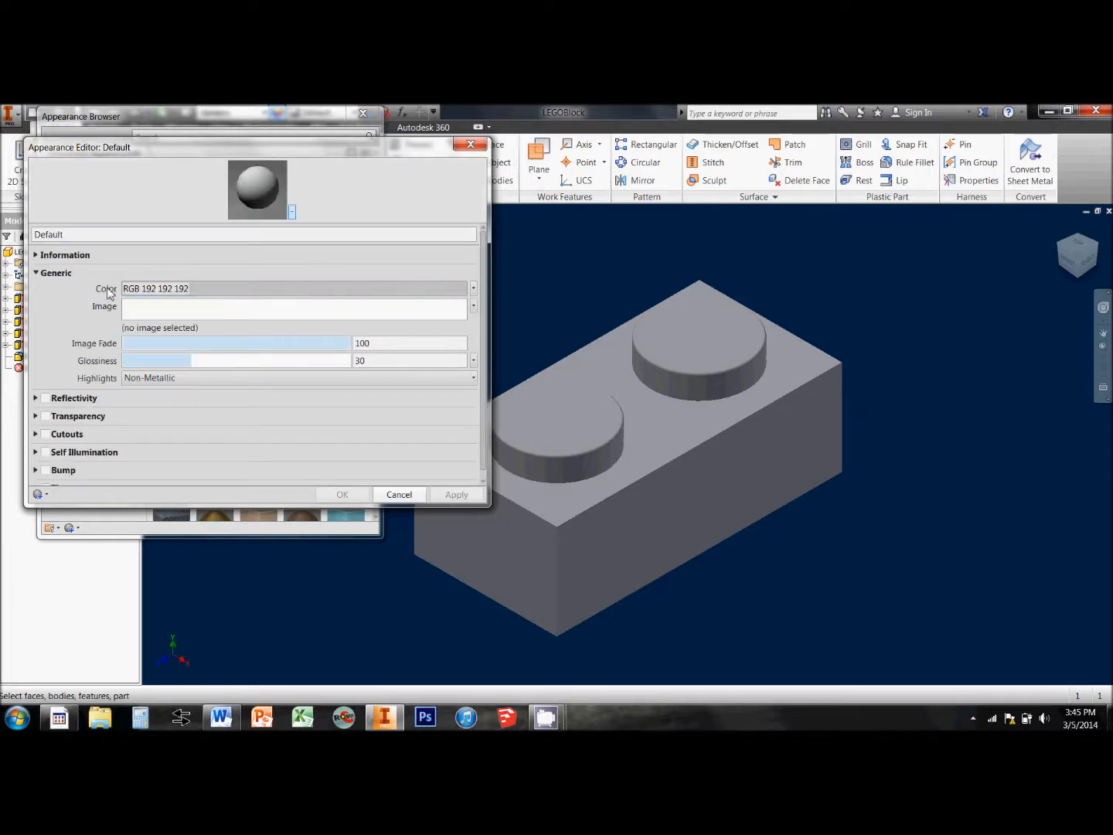
pyautogui.click(294, 288)
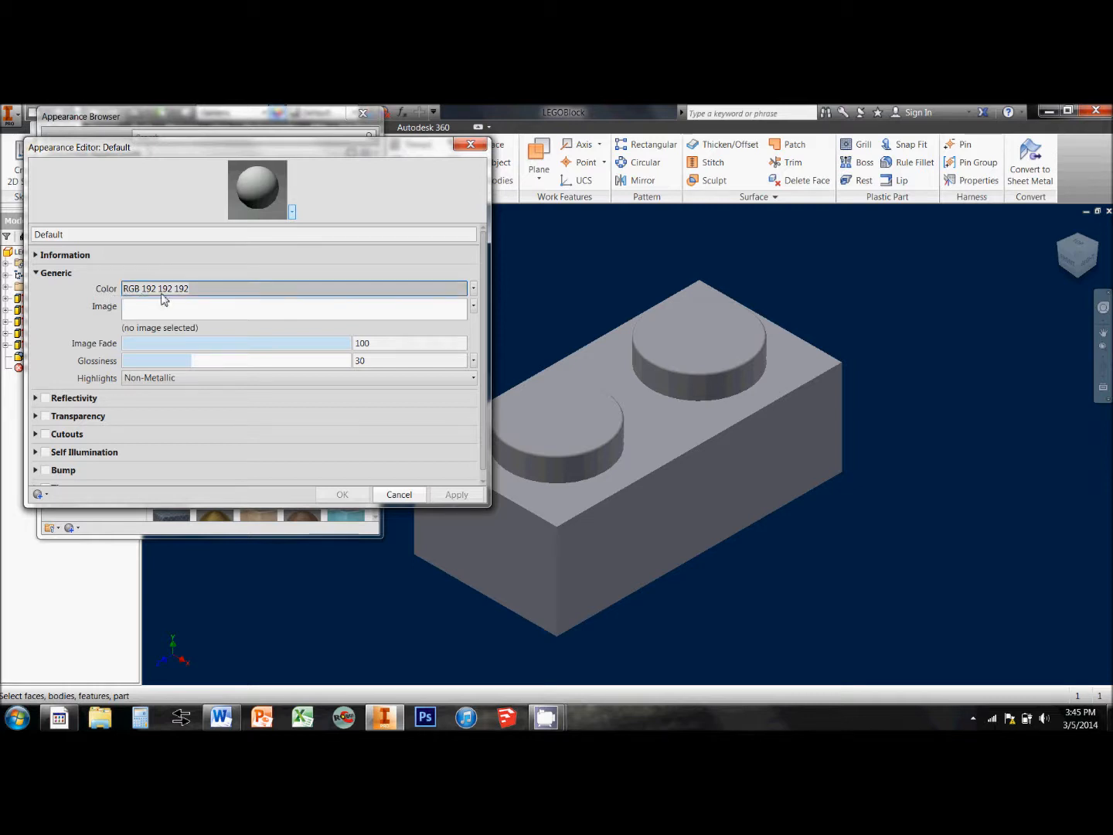
pyautogui.click(472, 288)
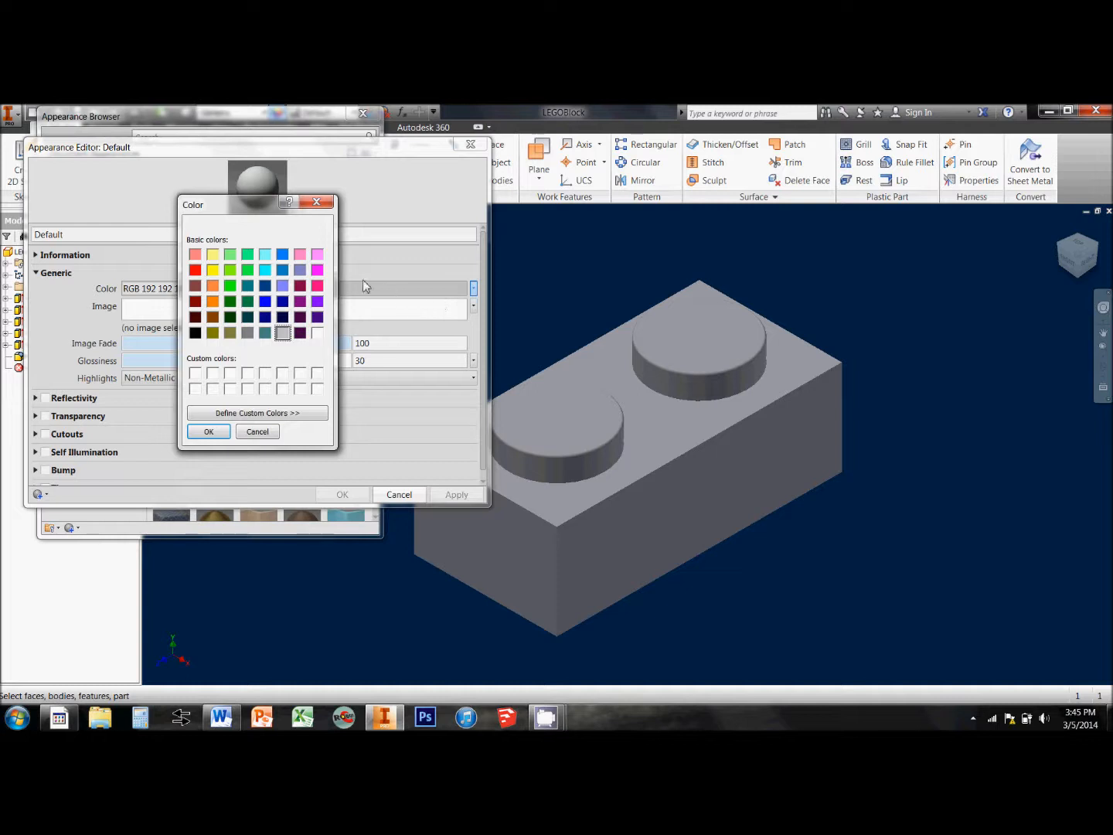
pyautogui.moveTo(290, 313)
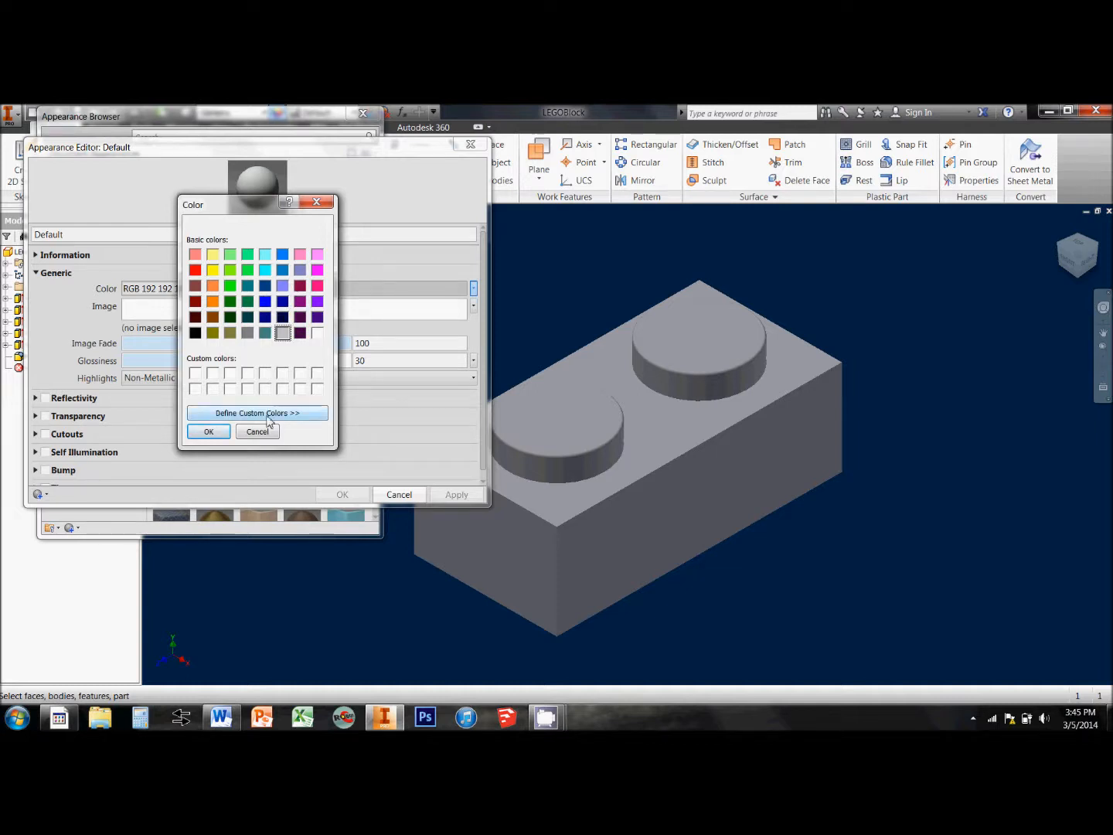
pyautogui.click(256, 412)
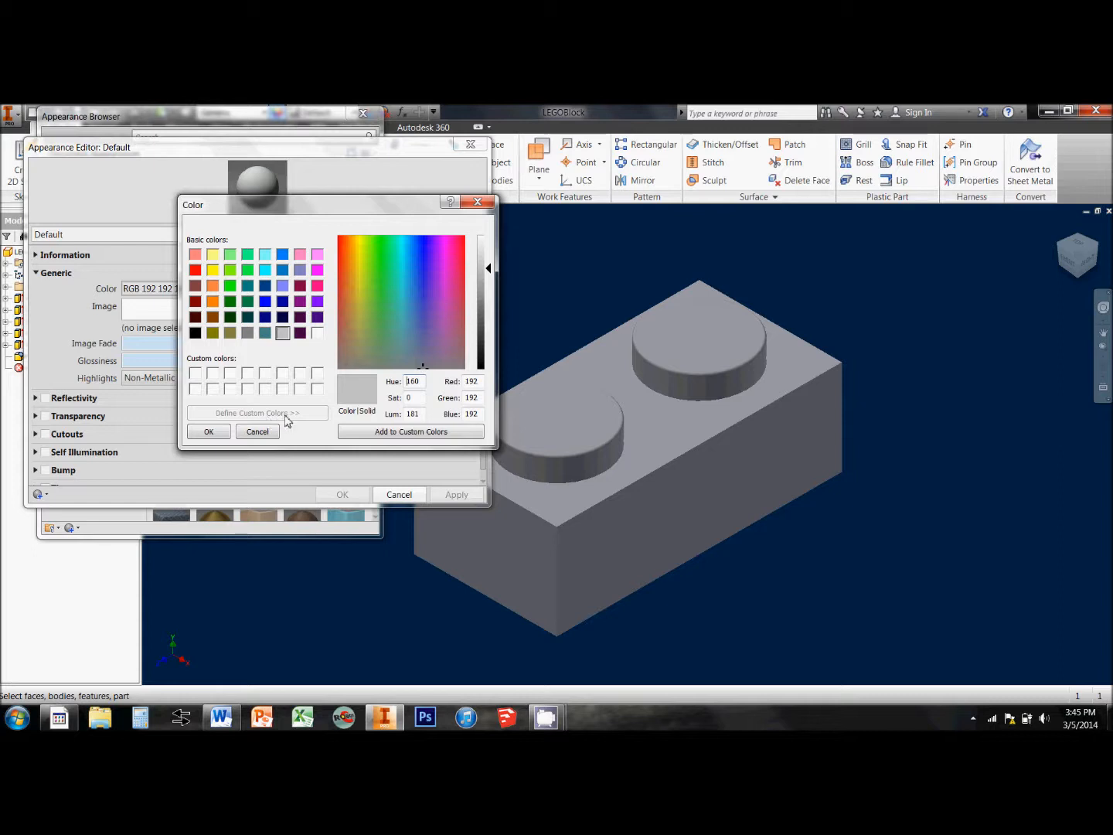
pyautogui.moveTo(300, 304)
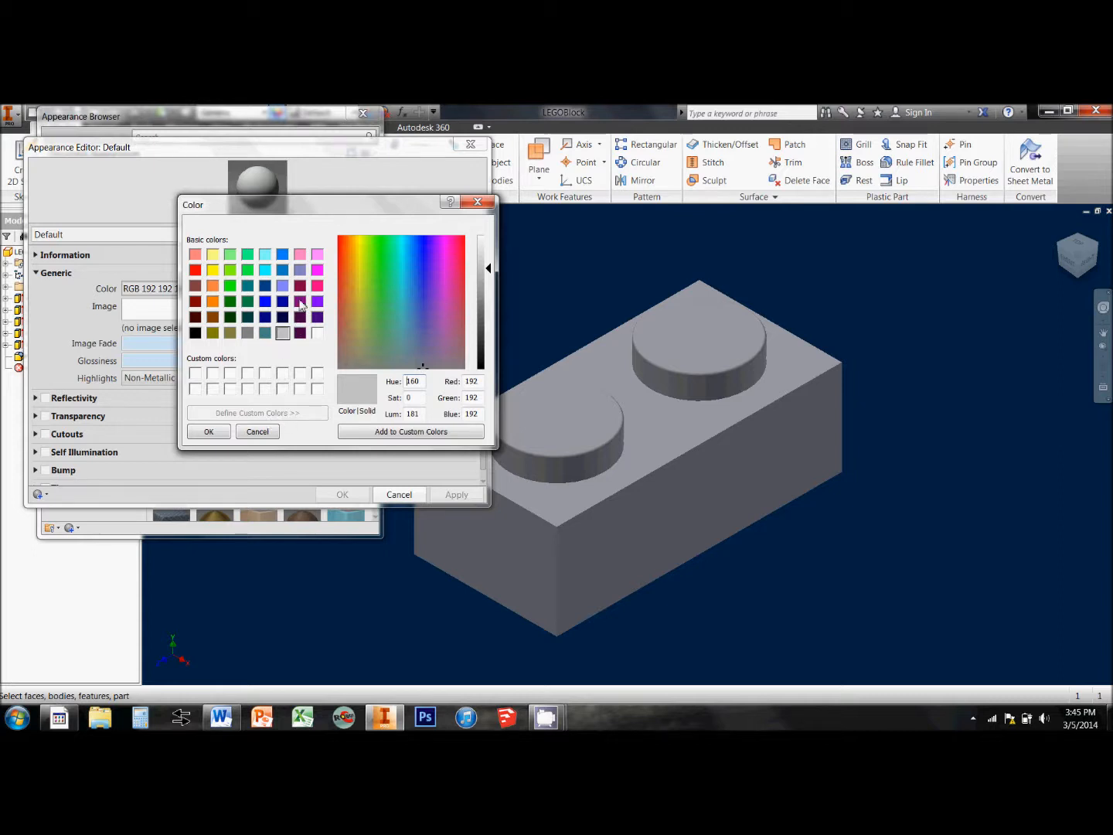
pyautogui.click(300, 301)
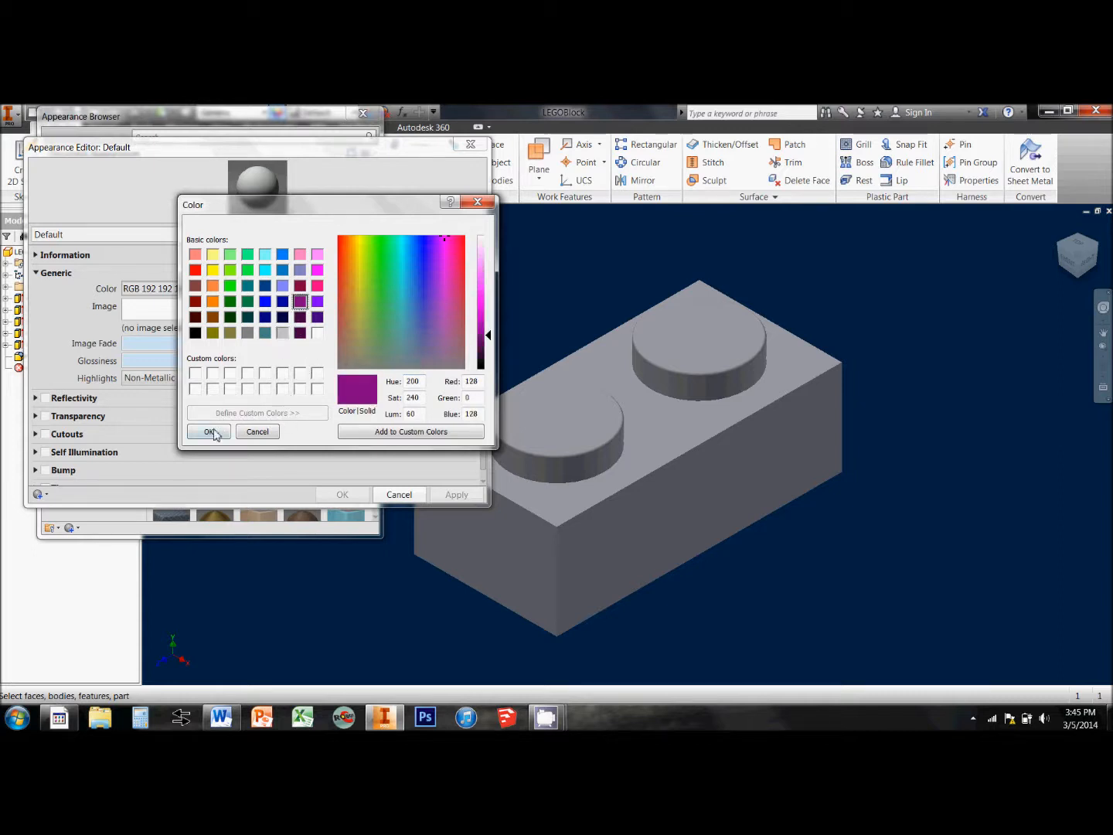
pyautogui.click(209, 431)
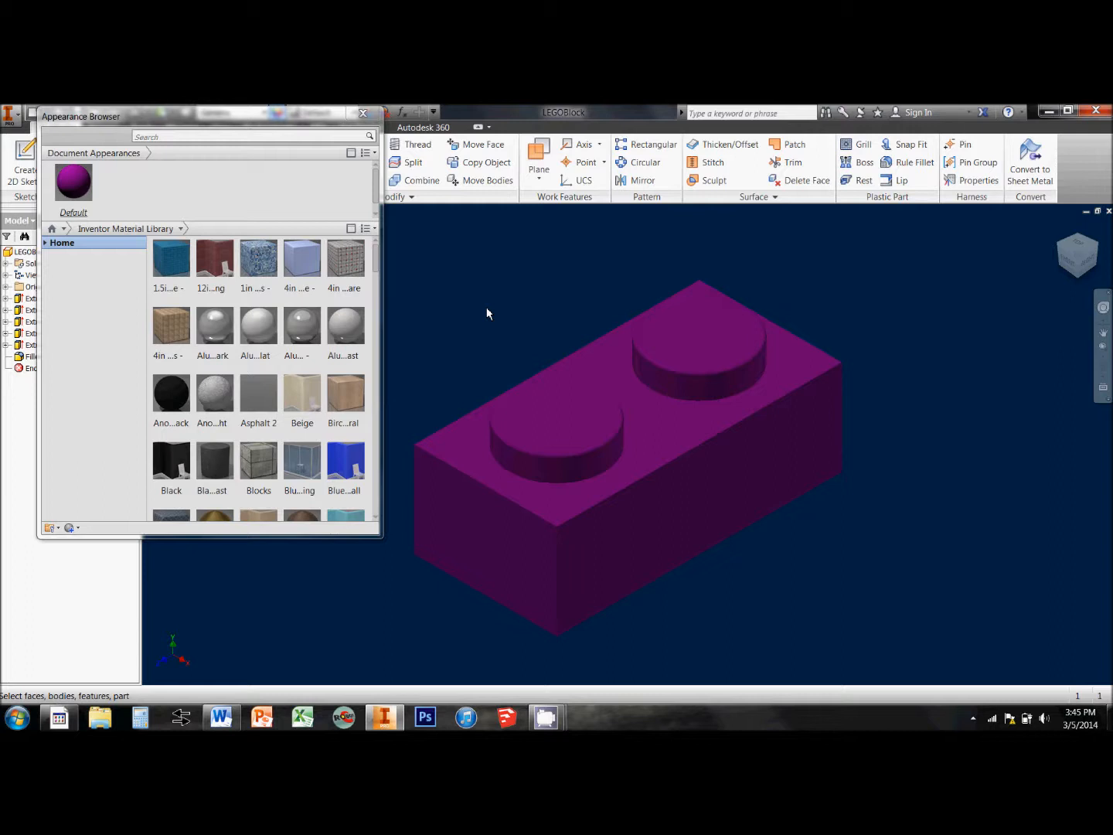
pyautogui.moveTo(381, 261)
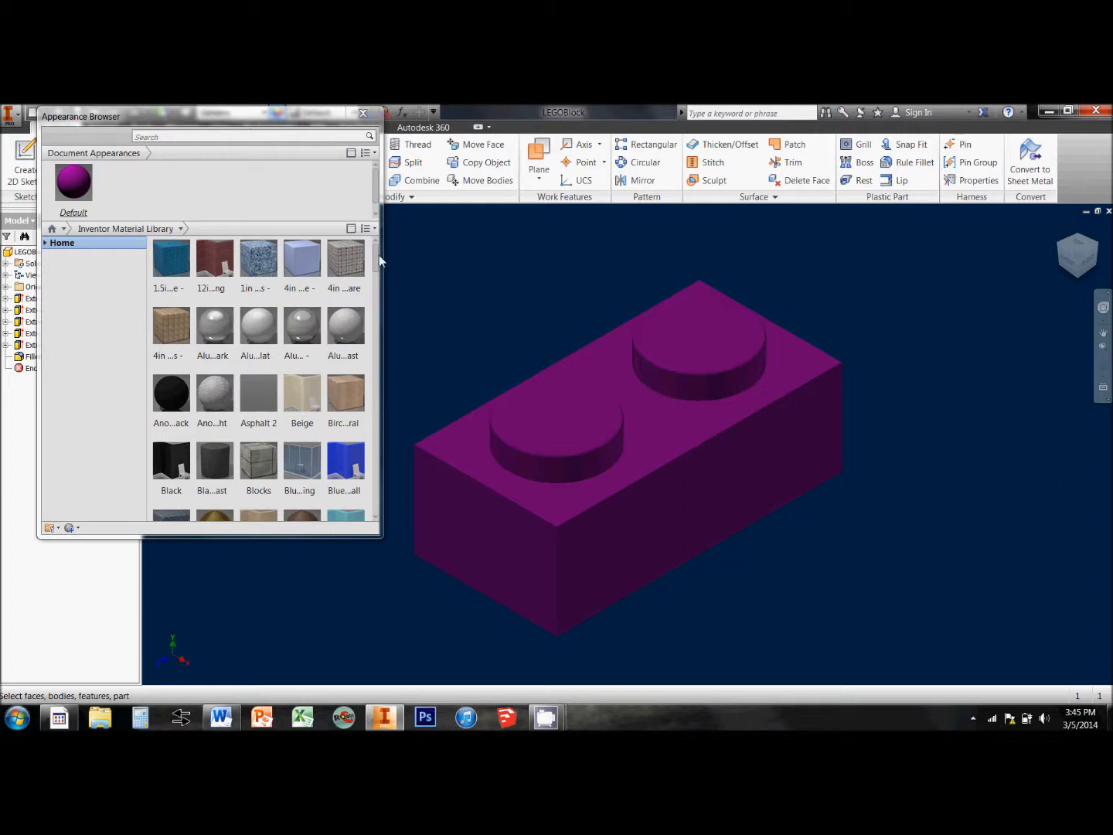
# Step: Add Aluminum - Dark from the Inventor Material Library to Document Materials
pyautogui.scroll(-3)
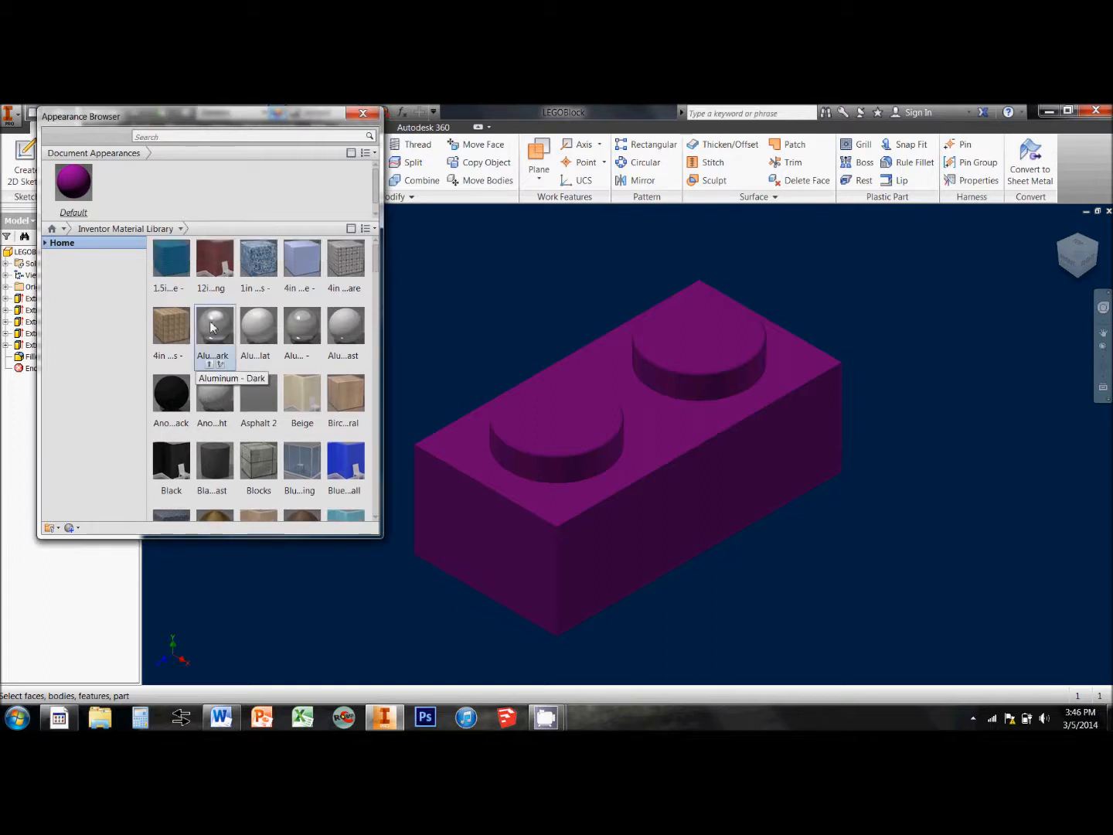
pyautogui.rightClick(215, 324)
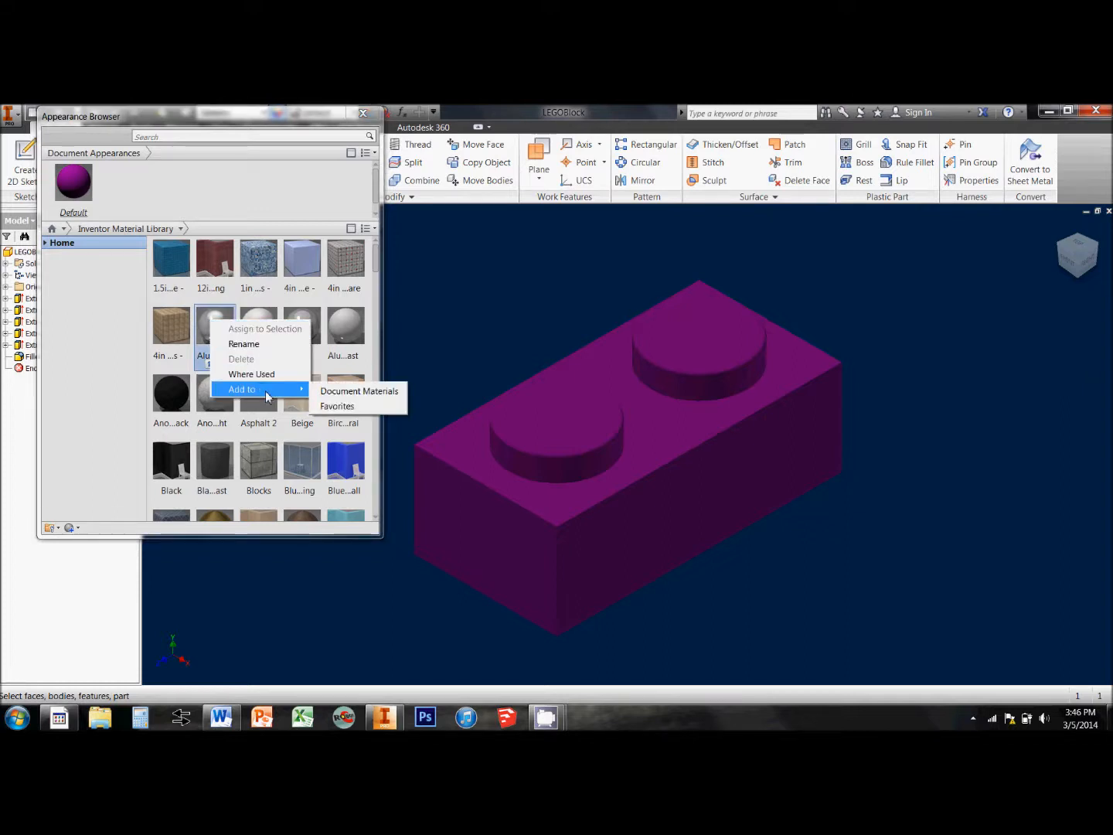
pyautogui.click(359, 390)
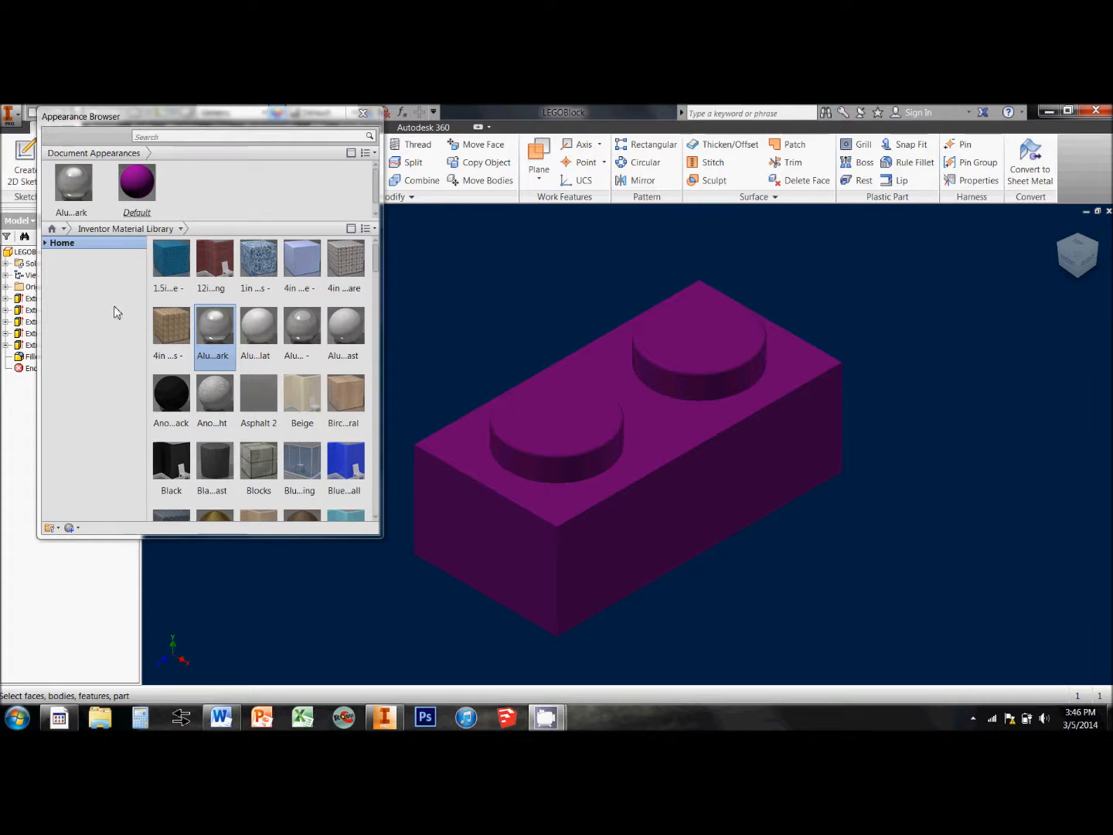
pyautogui.moveTo(74, 185)
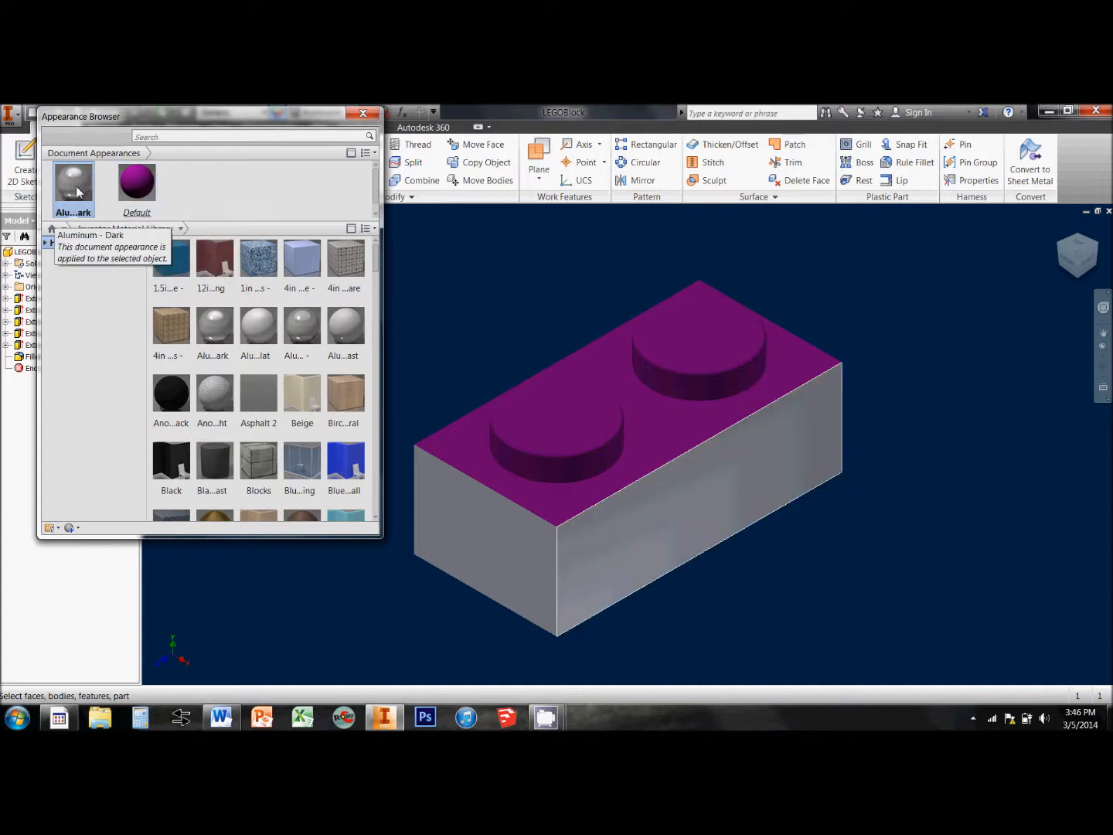
pyautogui.moveTo(363, 115)
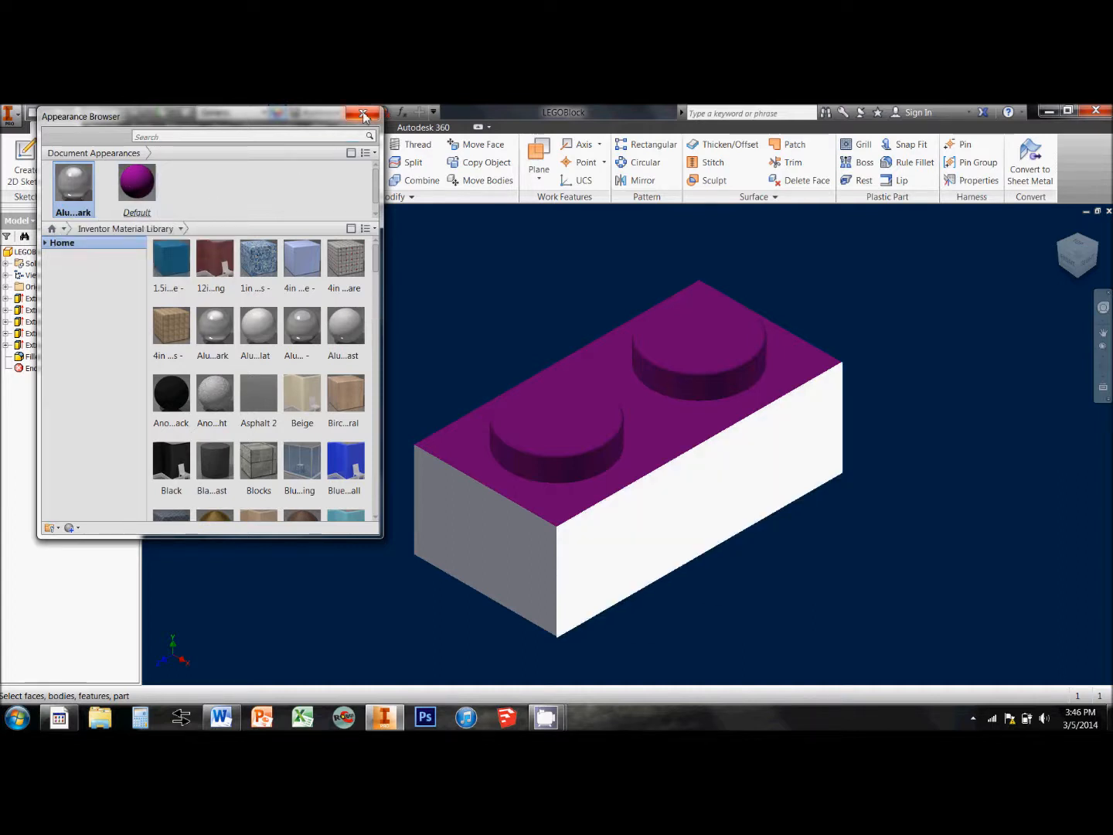
# Step: Close the Appearance Browser after assigning Aluminum - Dark to the side faces
pyautogui.click(364, 113)
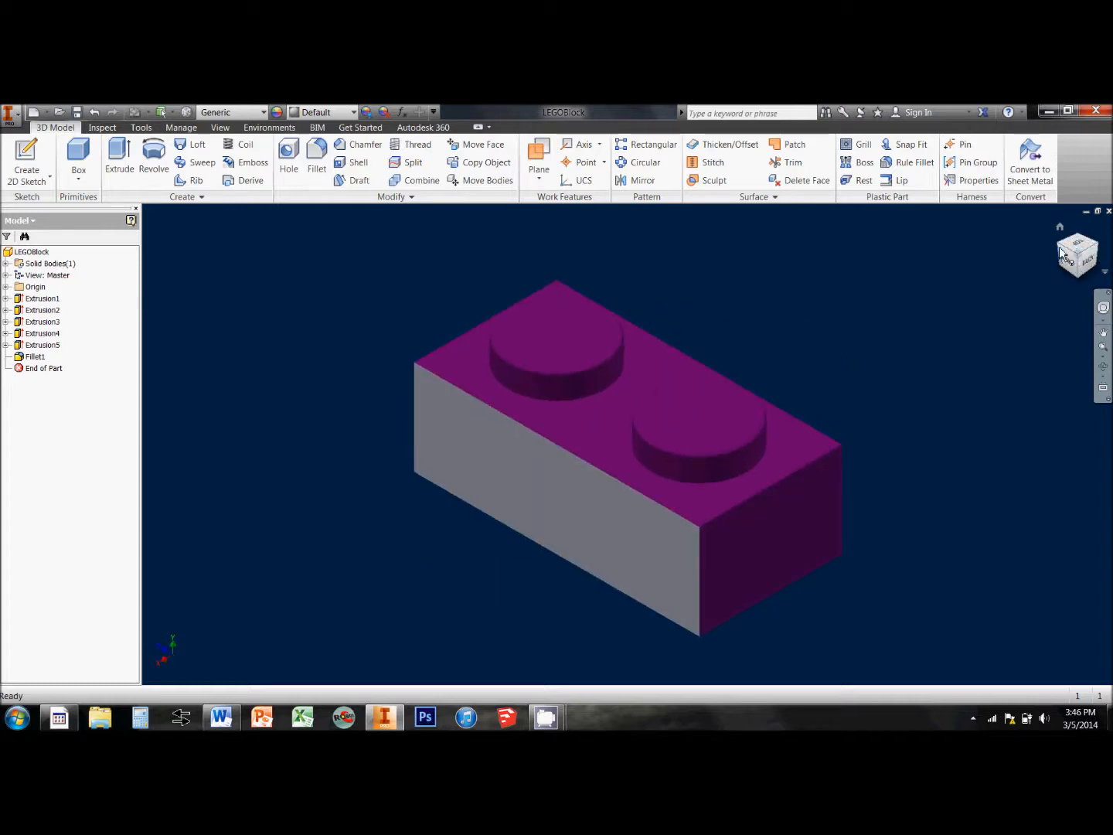
# Step: Switch to a straight-on side view using the ViewCube
pyautogui.click(1077, 254)
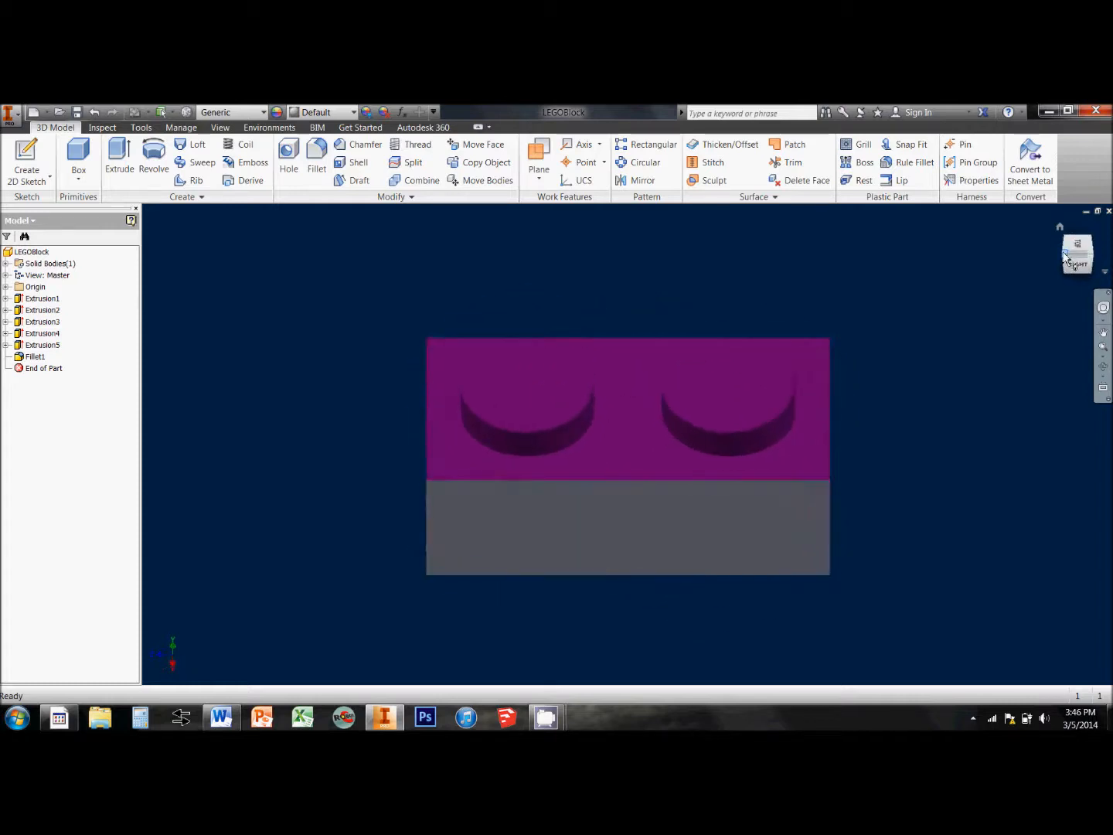